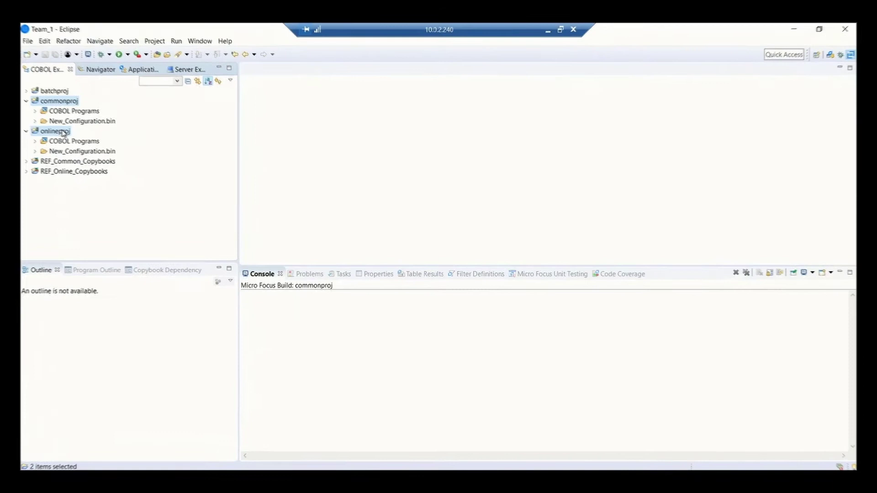
Run the Account-Description analysis on commonproj and onlineproj and jump to its matches in BBANK30P.CBL.
{"action": "right_click", "coordinate": [55, 131]}
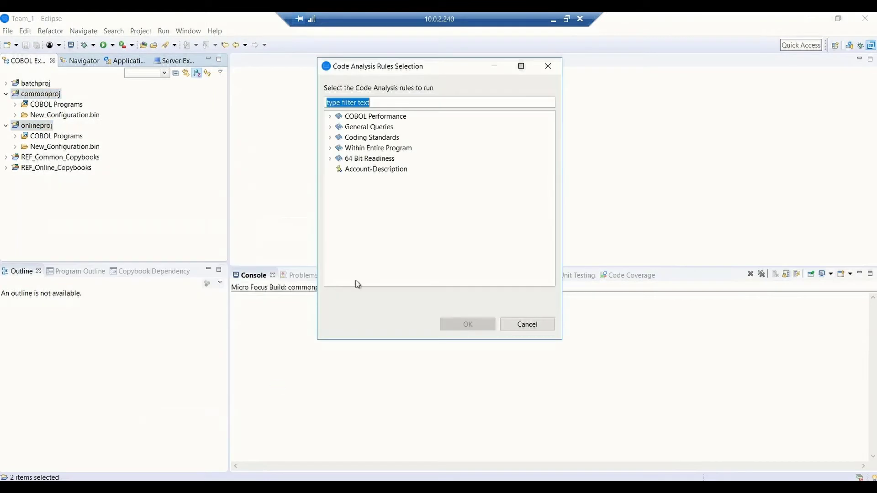
{"action": "left_click", "coordinate": [375, 169]}
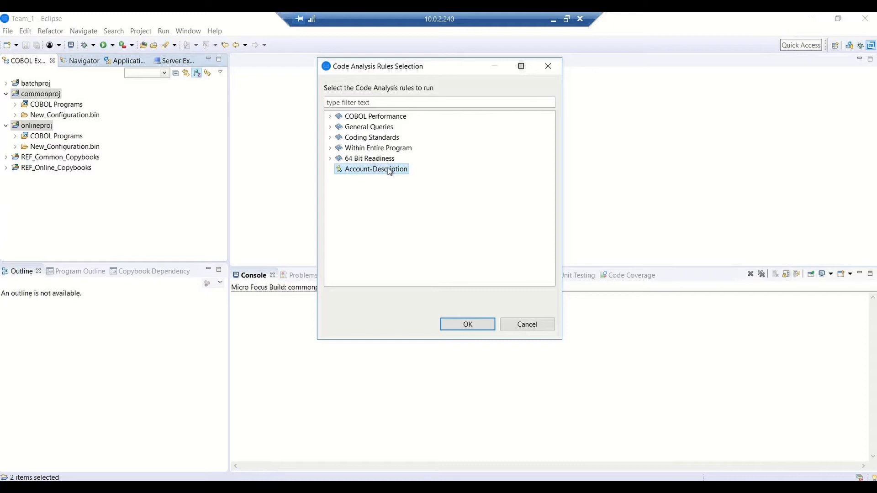
{"action": "left_click", "coordinate": [467, 325]}
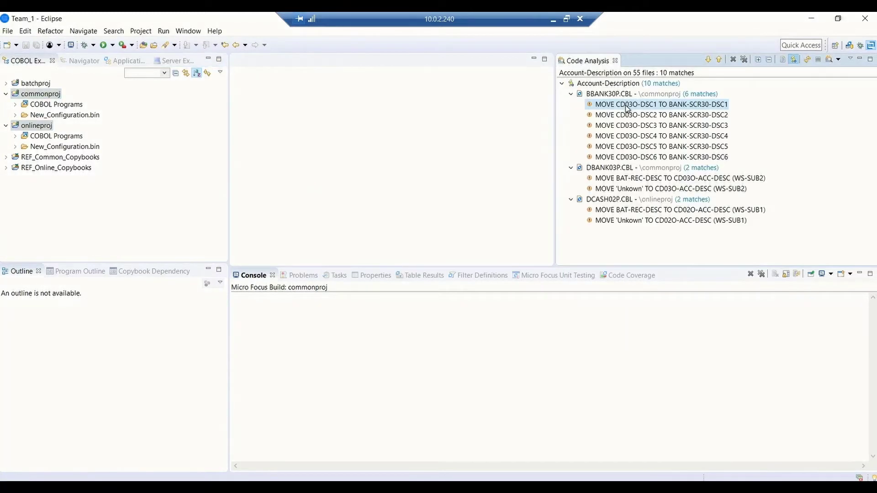
{"action": "double_click", "coordinate": [661, 104]}
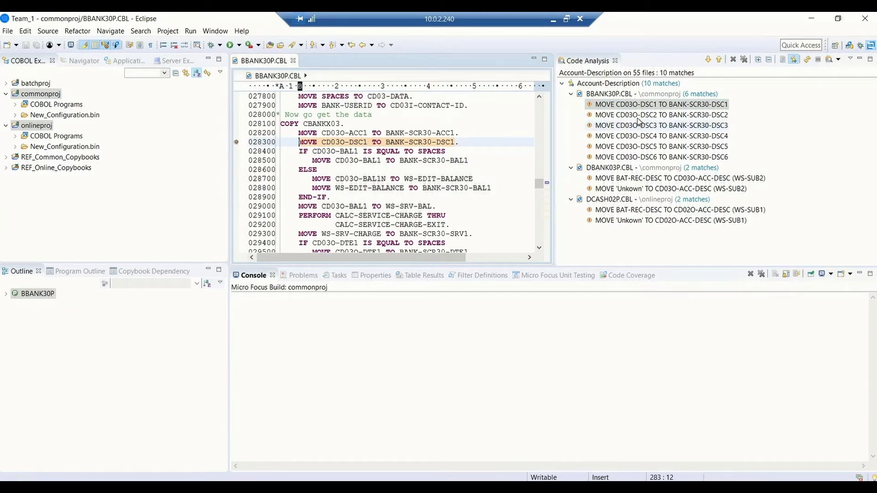
{"action": "left_click", "coordinate": [661, 114]}
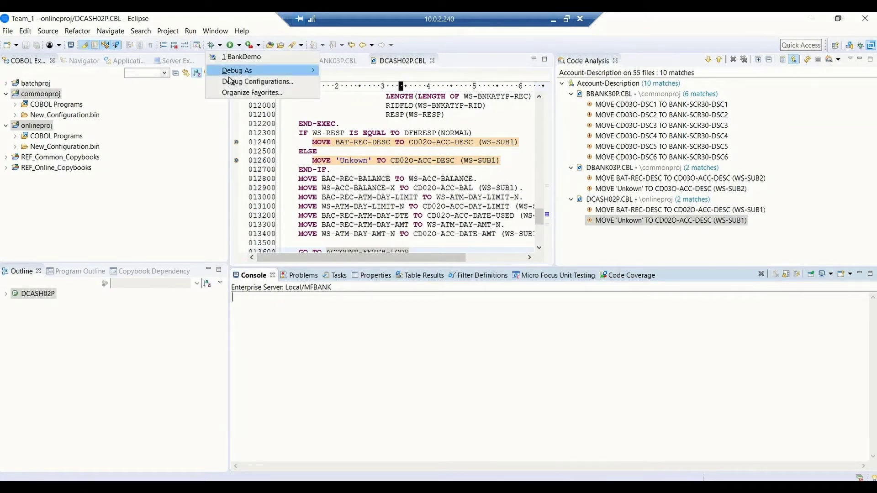
Launch the BankDemo debug configuration targeting onlineproj on MFBANK.
{"action": "left_click", "coordinate": [258, 81]}
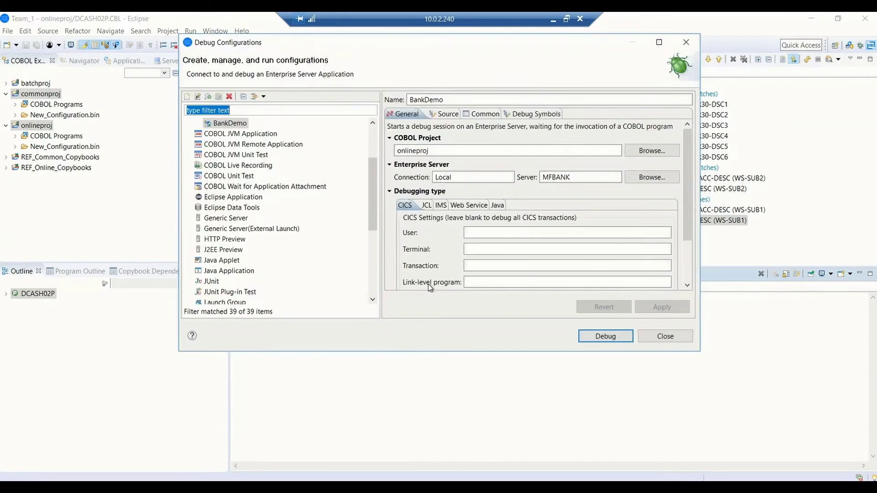
{"action": "left_click", "coordinate": [605, 336]}
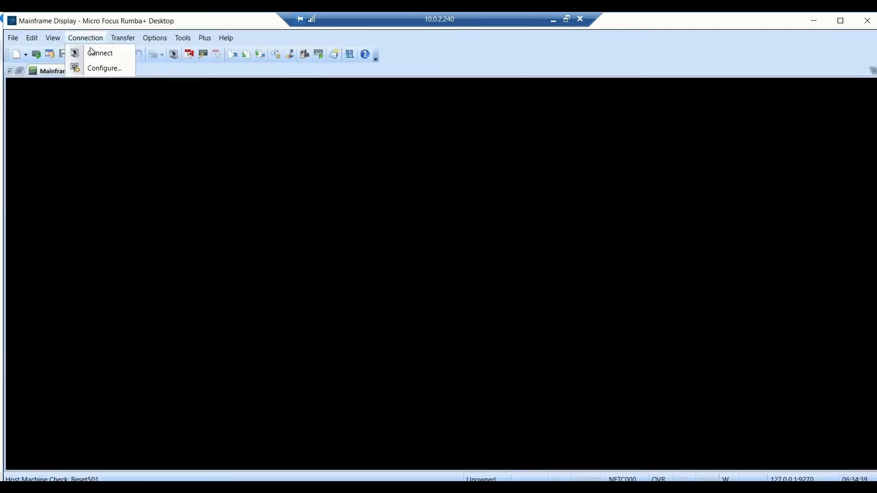
Connect Rumba+ as user b002, request account balances, and resume the suspended debugger.
{"action": "left_click", "coordinate": [99, 52]}
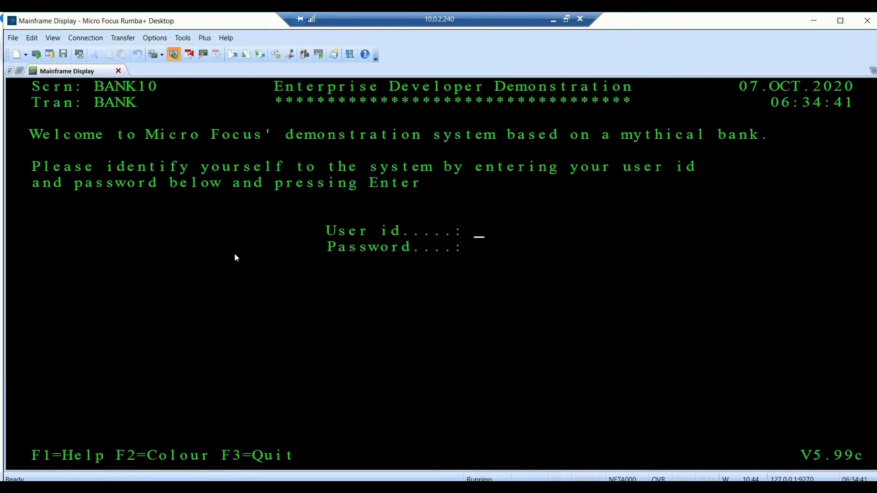
{"action": "type", "text": "b002"}
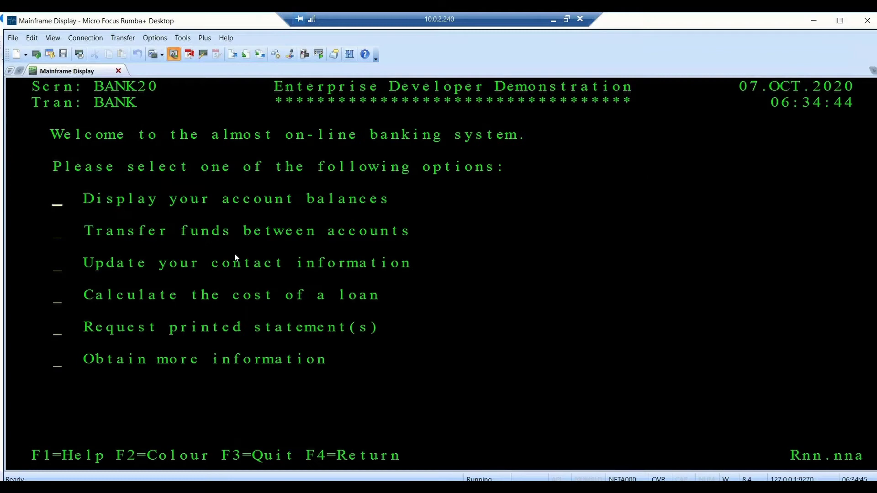
{"action": "type", "text": "s"}
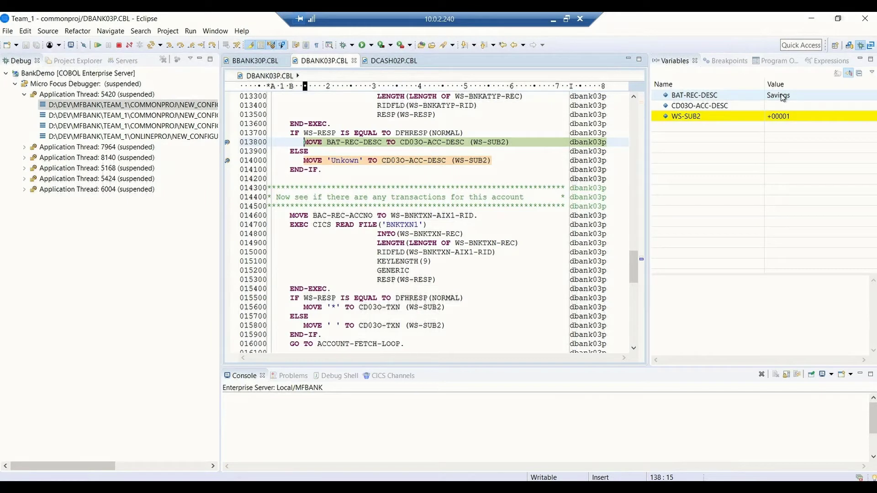
{"action": "left_click", "coordinate": [254, 61]}
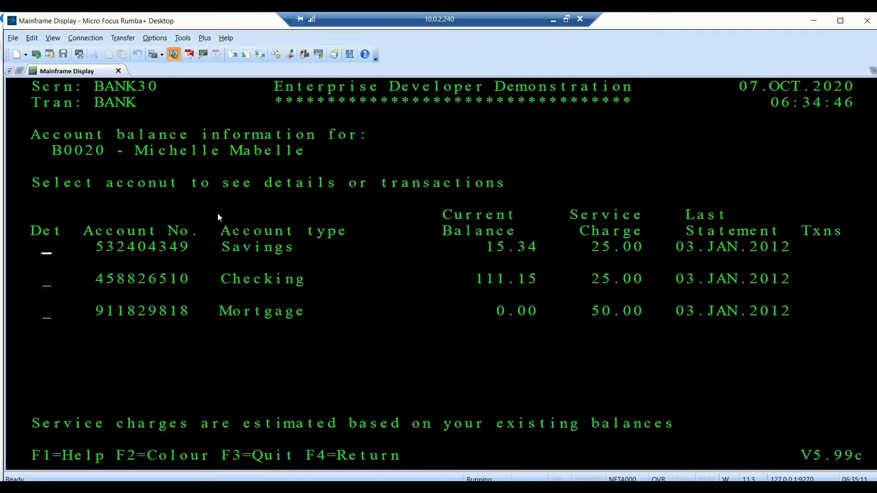
{"action": "left_click_drag", "start_coordinate": [219, 207], "coordinate": [346, 348]}
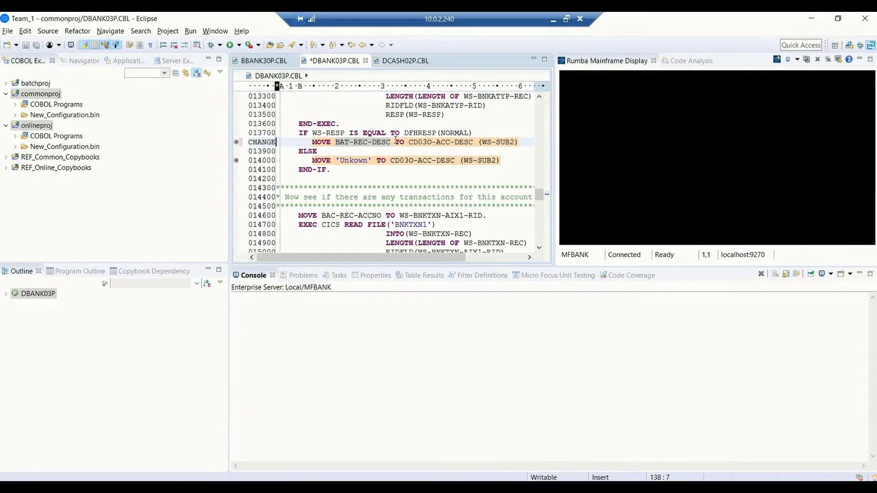
Append the (1:8) reference modification after BAT-REC-DESC on line 013800 of DBANK03P.
{"action": "left_click", "coordinate": [396, 141]}
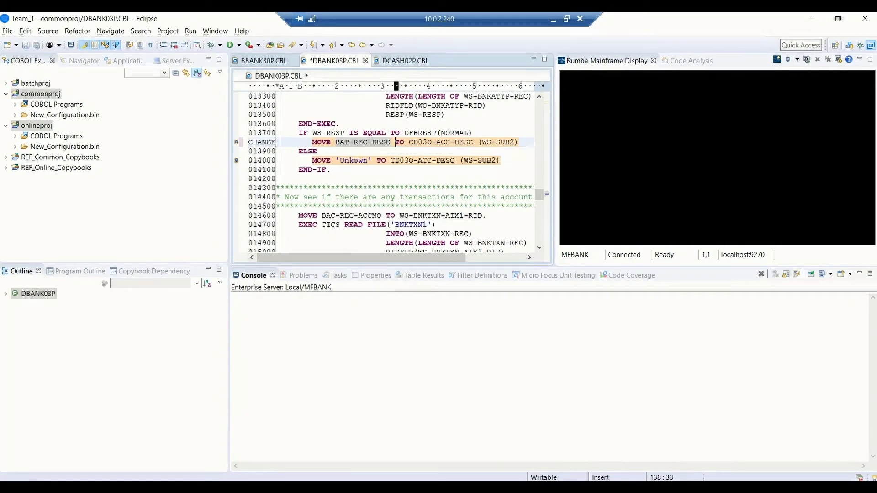
{"action": "type", "text": "(1:8"}
{"action": "type", "text": "Change Account Description f"}
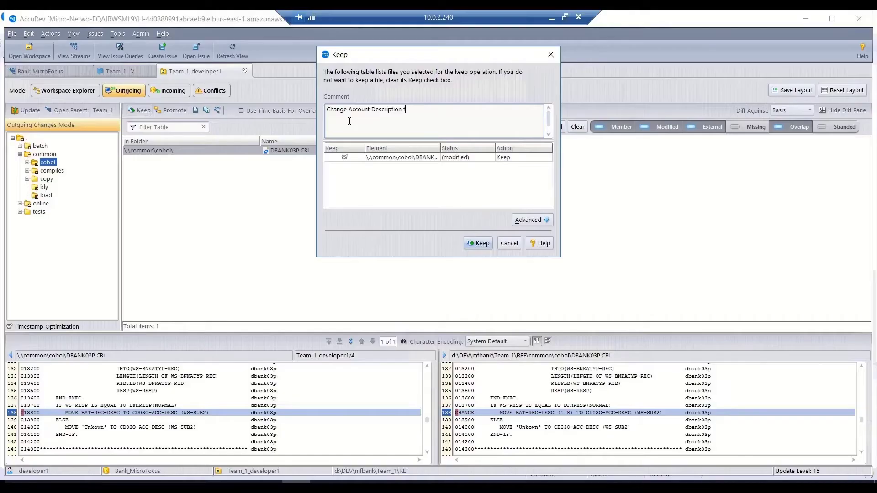
Keep DBANK03P.CBL with comment 'Change Account Description from 15 to 8 characters' and promote it.
{"action": "type", "text": "rom 15 to 8"}
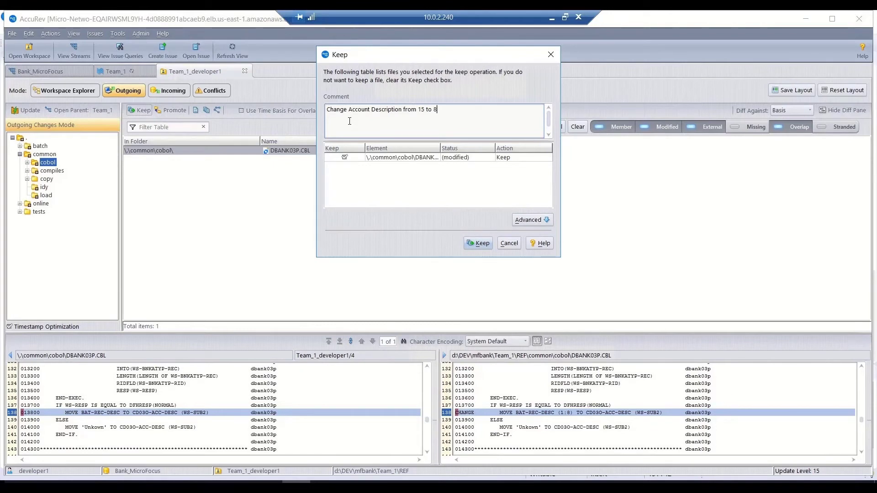
{"action": "type", "text": "characters"}
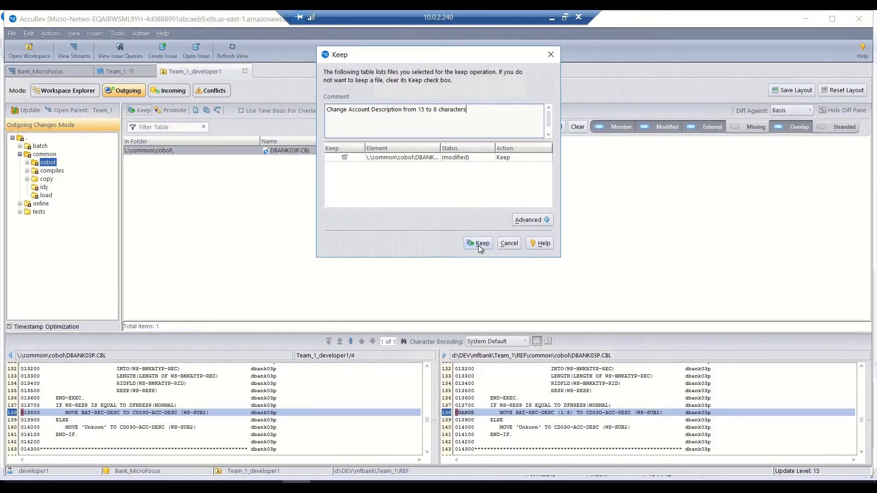
{"action": "left_click", "coordinate": [478, 243]}
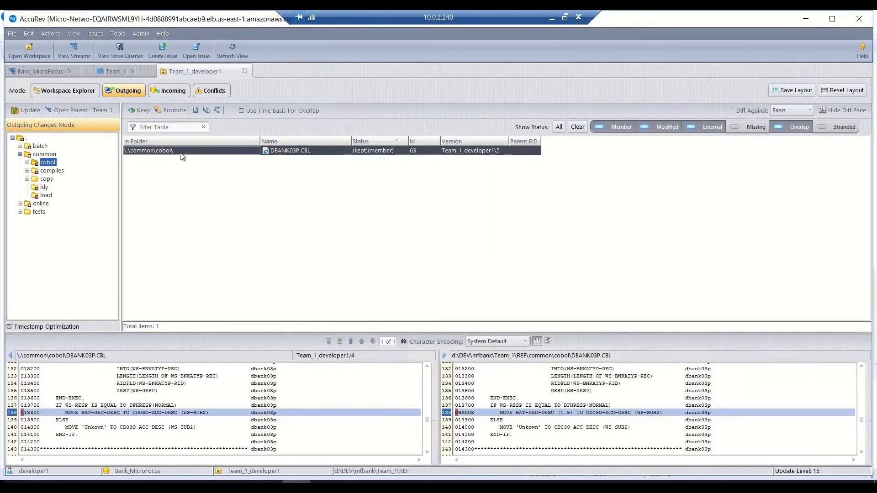
{"action": "left_click", "coordinate": [174, 110]}
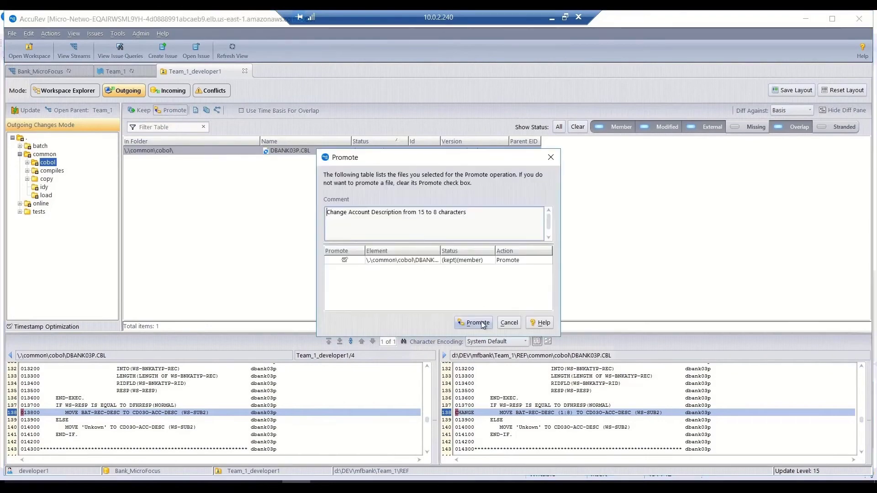
{"action": "left_click", "coordinate": [473, 323]}
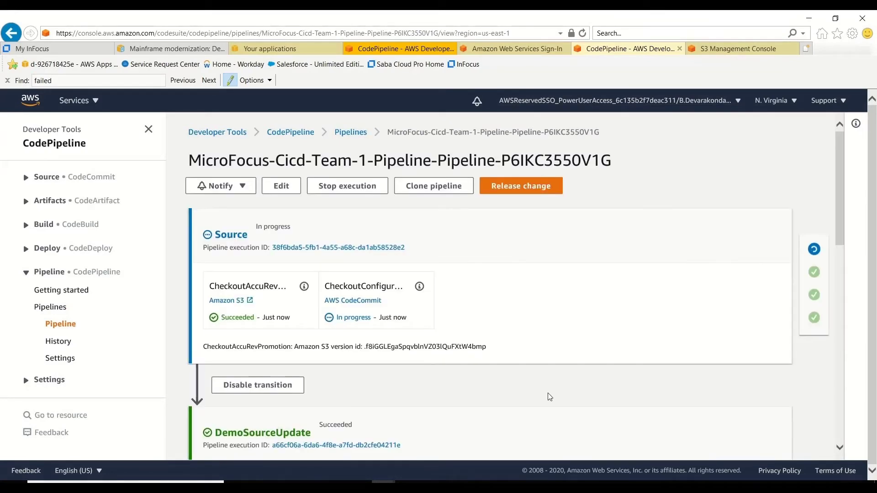
Review the RunBDDTest build's test report showing 24 tests passing.
{"action": "scroll", "scroll_direction": "down", "scroll_amount": 3}
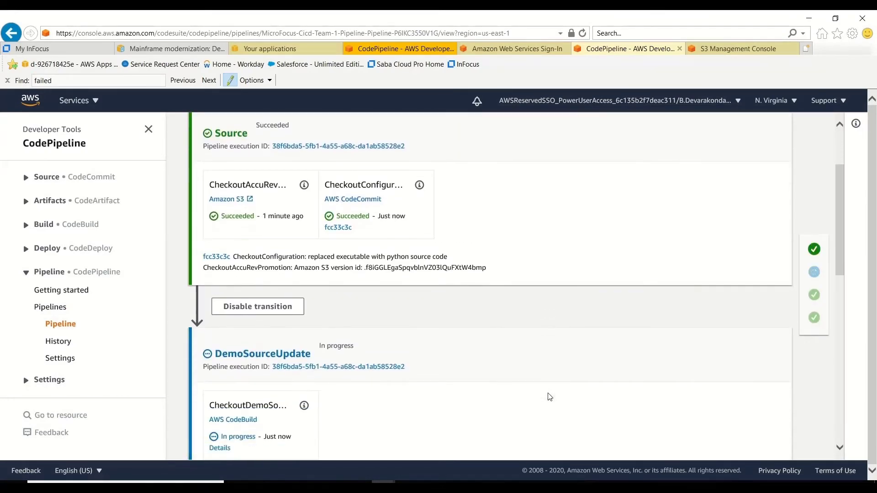
{"action": "scroll", "scroll_direction": "down", "scroll_amount": 3}
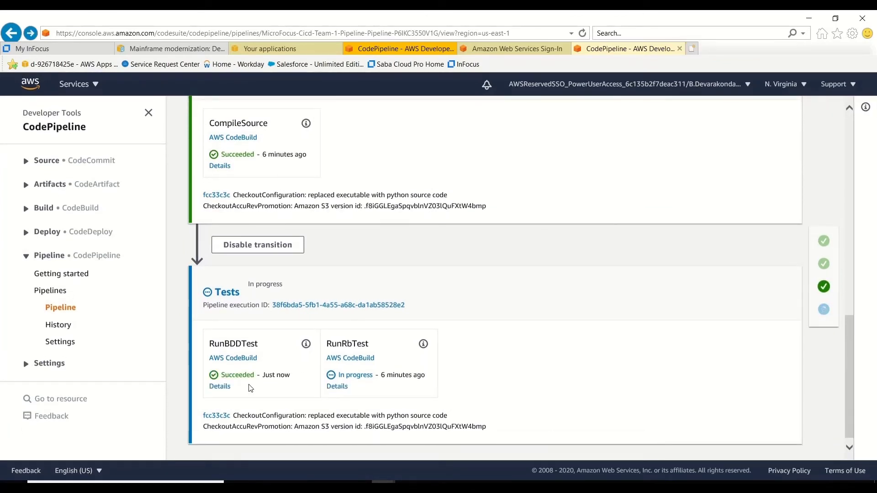
{"action": "left_click", "coordinate": [219, 387]}
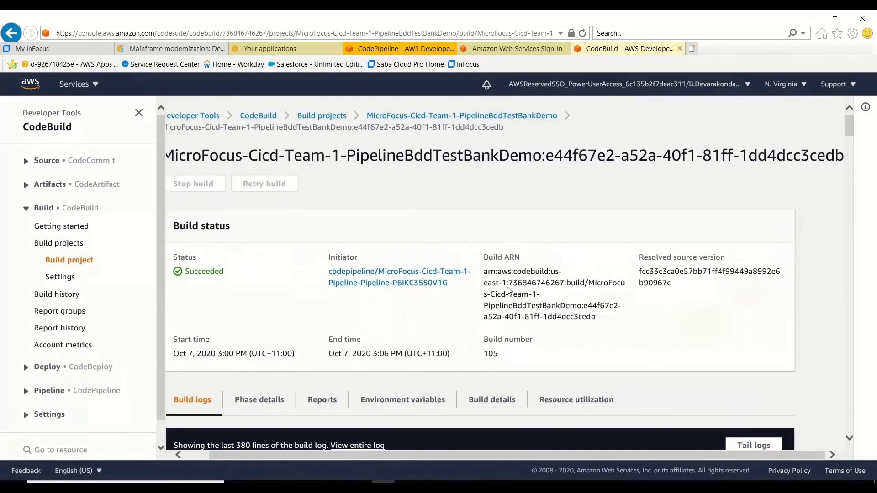
{"action": "left_click", "coordinate": [321, 399]}
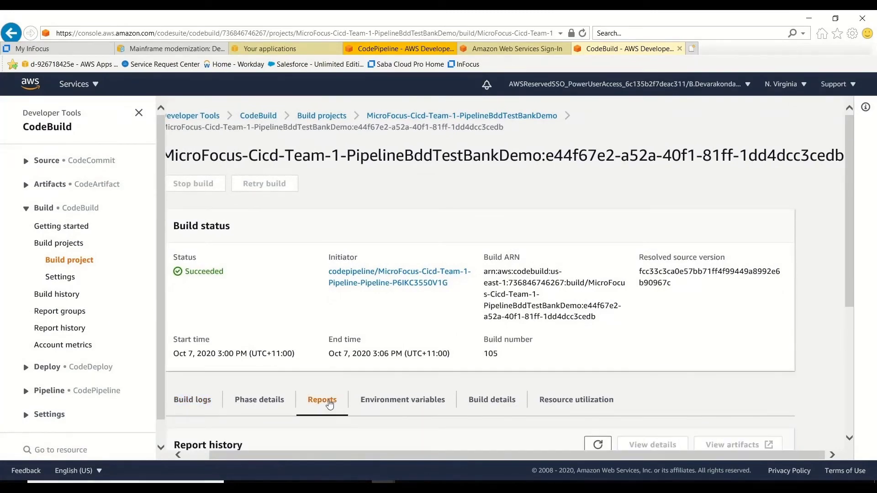
{"action": "scroll", "scroll_direction": "down", "scroll_amount": 3}
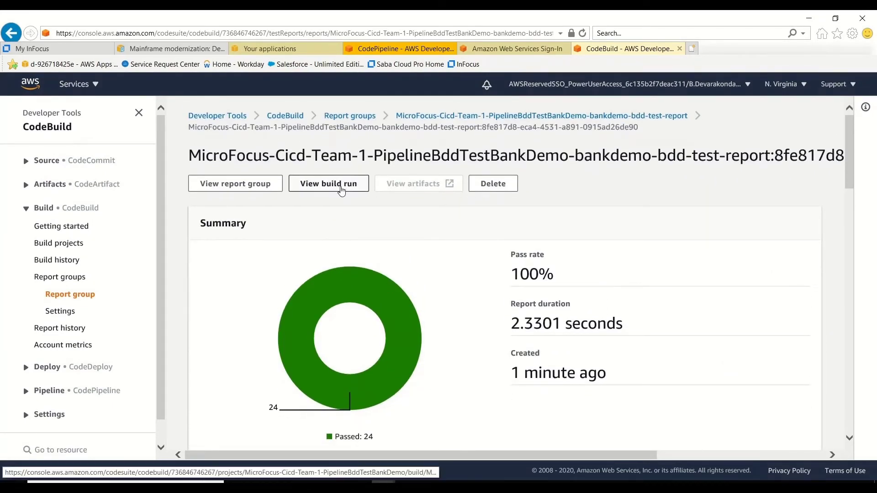
Return to the build run and inspect the RunRbTest build details.
{"action": "left_click", "coordinate": [329, 184]}
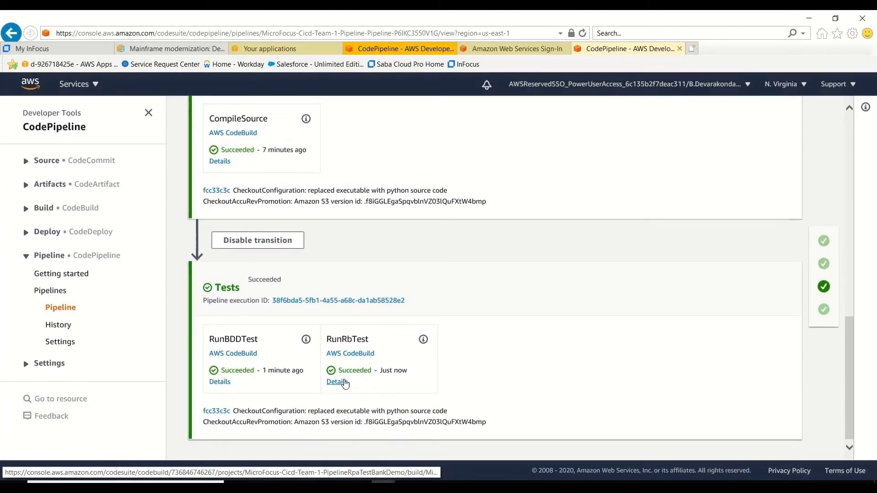
{"action": "left_click", "coordinate": [335, 382]}
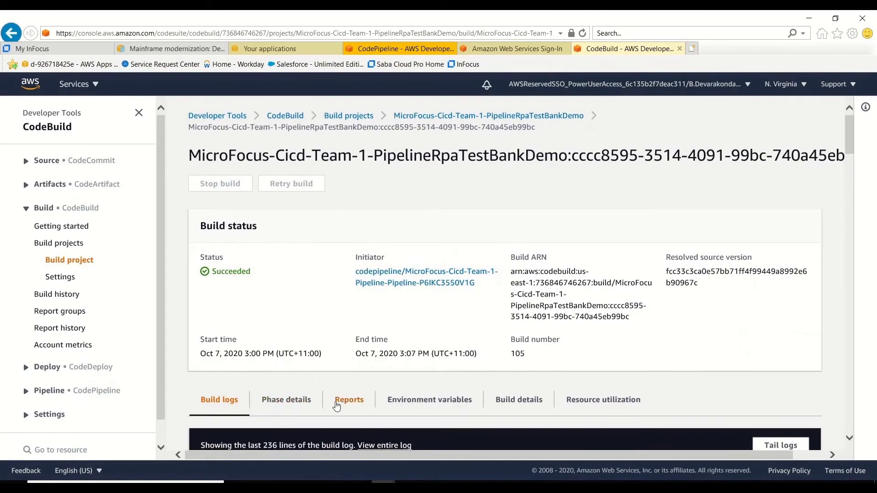
{"action": "left_click", "coordinate": [348, 399]}
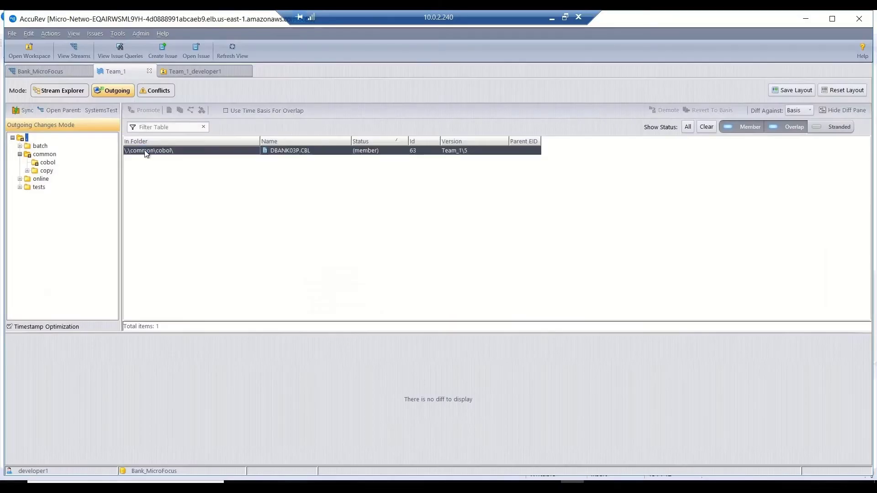
View DBANK03P.CBL's code differences, then promote it from Team_1 with the same comment.
{"action": "double_click", "coordinate": [289, 149]}
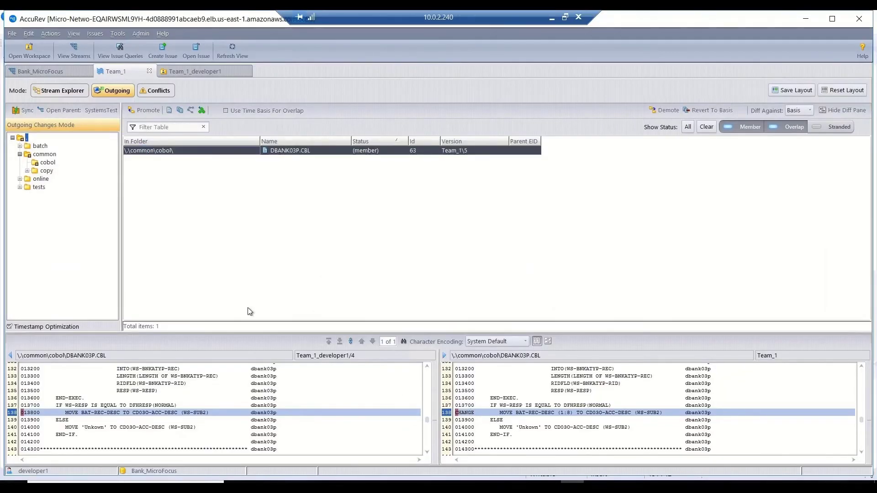
{"action": "left_click", "coordinate": [147, 110]}
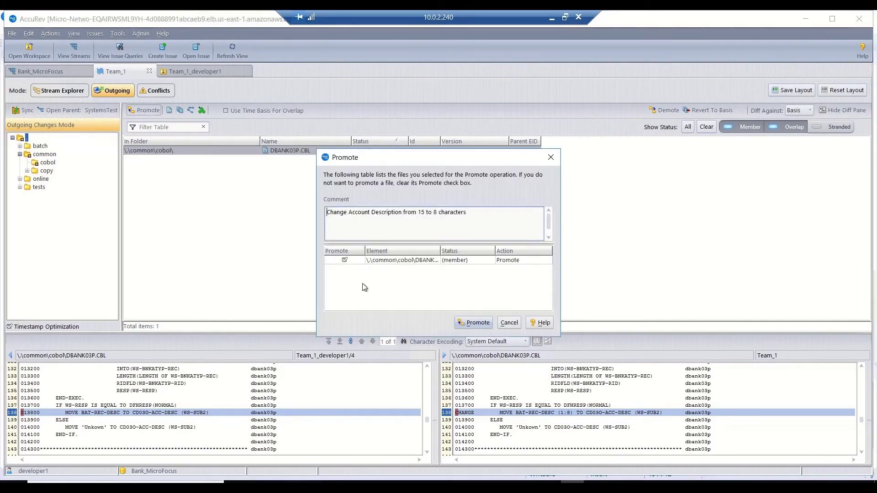
{"action": "left_click", "coordinate": [473, 323]}
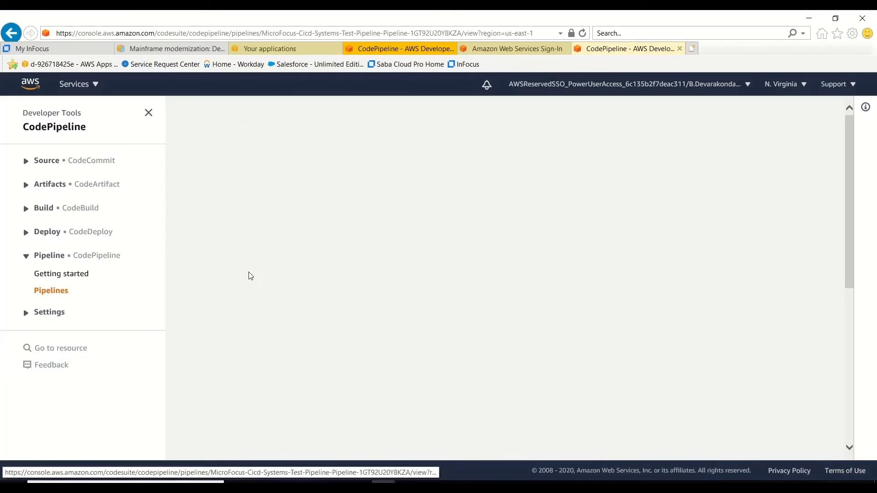
Open the MicroFocus-Cicd-Systems-Test pipeline and scroll to the running Uft-Tests stage details.
{"action": "left_click", "coordinate": [51, 291]}
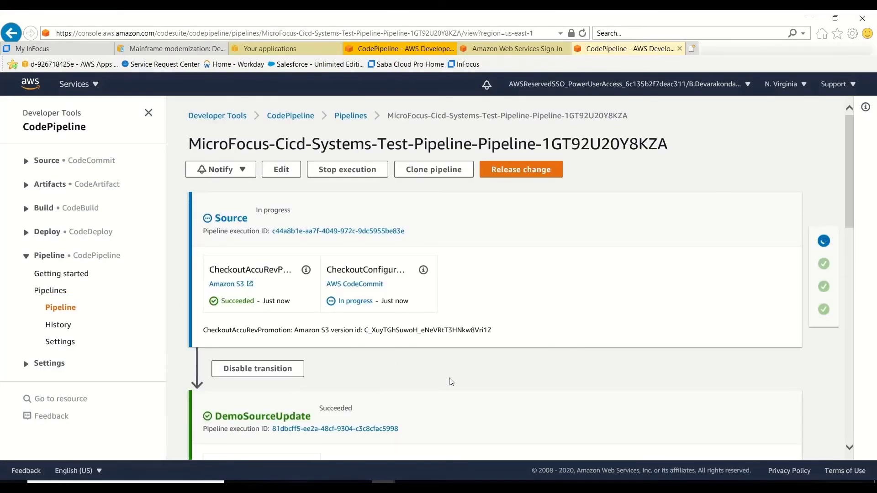
{"action": "scroll", "scroll_direction": "down", "scroll_amount": 3}
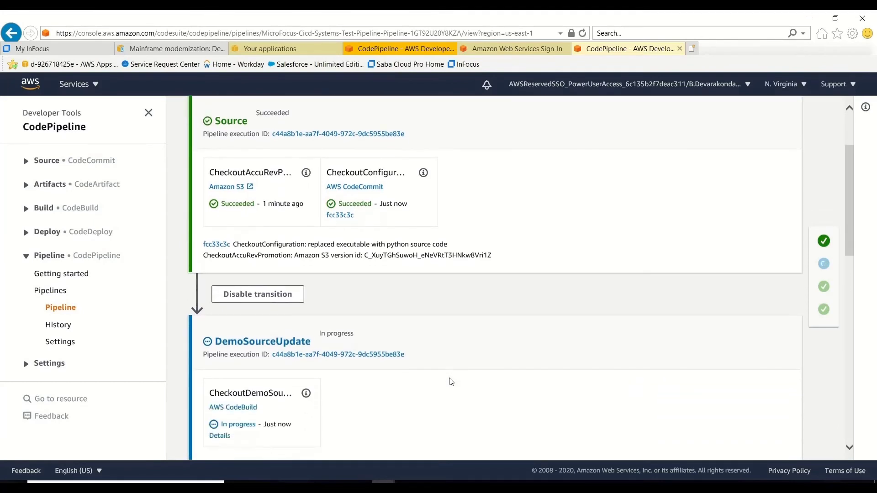
{"action": "scroll", "scroll_direction": "down", "scroll_amount": 3}
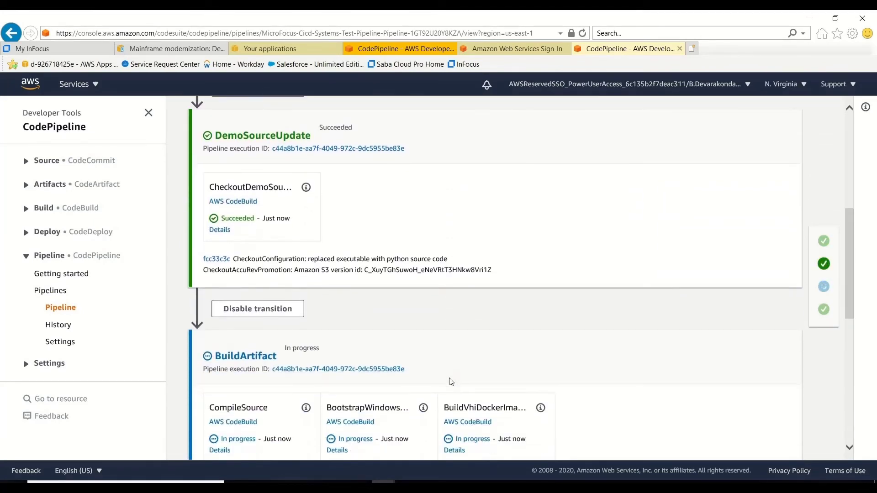
{"action": "scroll", "scroll_direction": "down", "scroll_amount": 3}
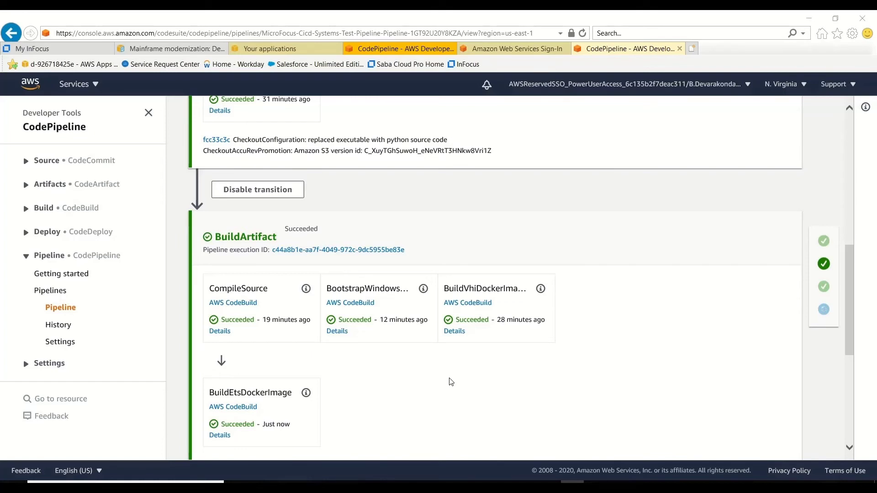
{"action": "scroll", "scroll_direction": "down", "scroll_amount": 3}
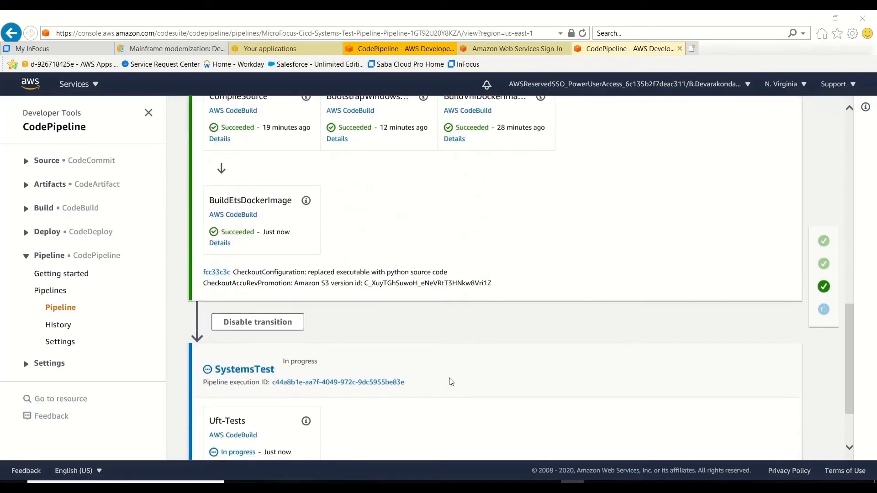
{"action": "left_click", "coordinate": [219, 379]}
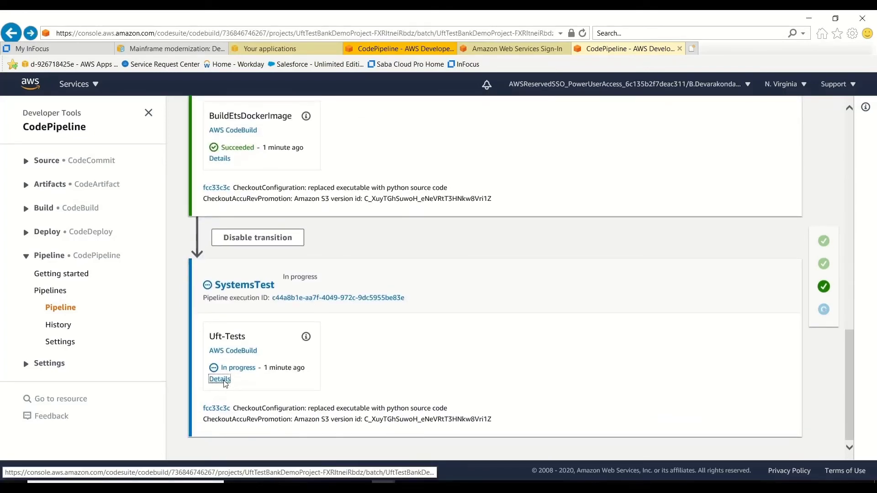
Open the failed TEST_BATCH_NUMBER build run and scroll through its source and environment details.
{"action": "left_click", "coordinate": [219, 379]}
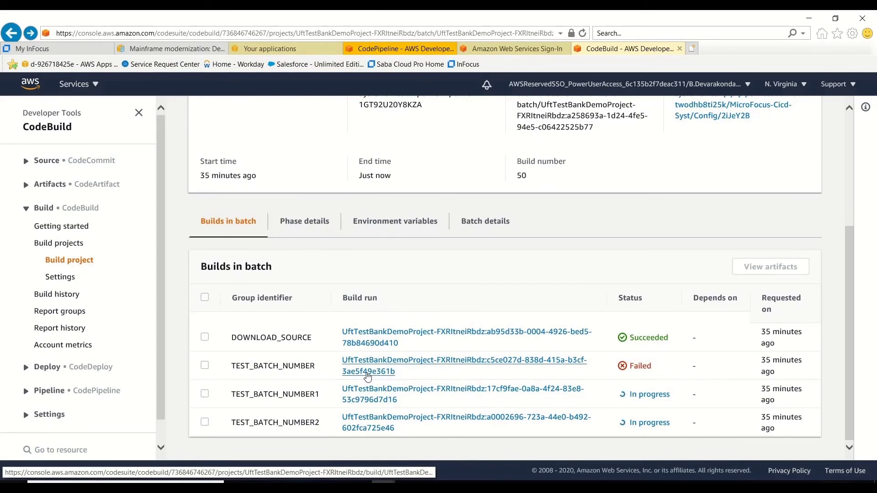
{"action": "left_click", "coordinate": [464, 366]}
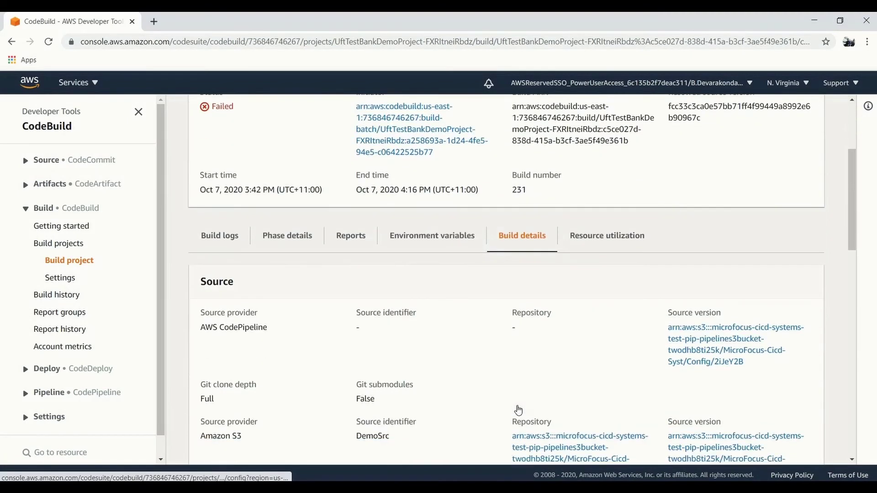
{"action": "scroll", "scroll_direction": "down", "scroll_amount": 3}
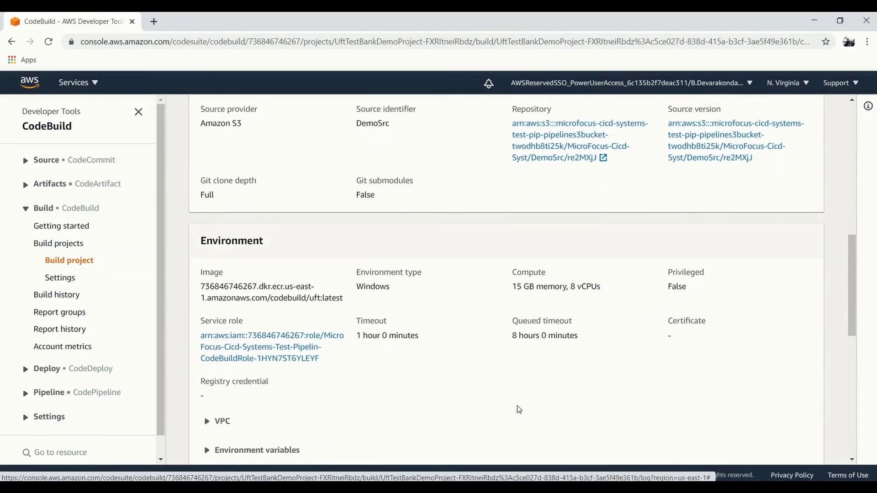
{"action": "scroll", "scroll_direction": "down", "scroll_amount": 3}
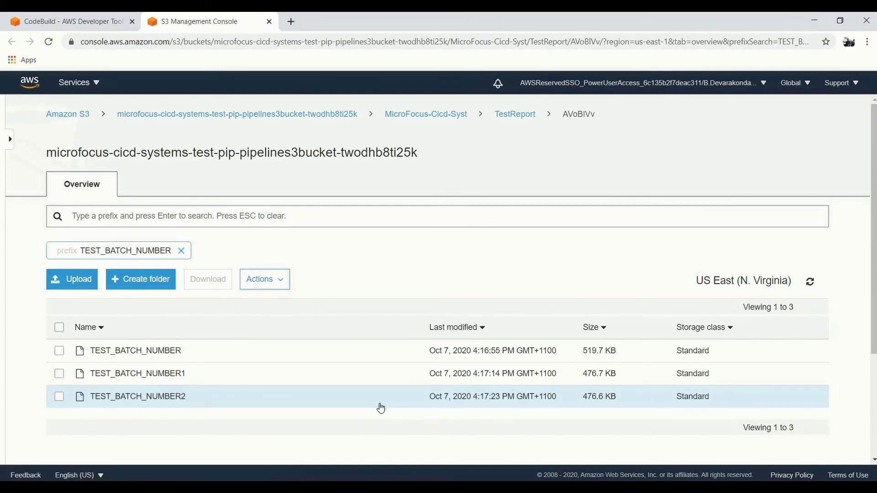
Open the TEST_BATCH_NUMBER object in the TestReport folder and download it.
{"action": "left_click", "coordinate": [134, 350]}
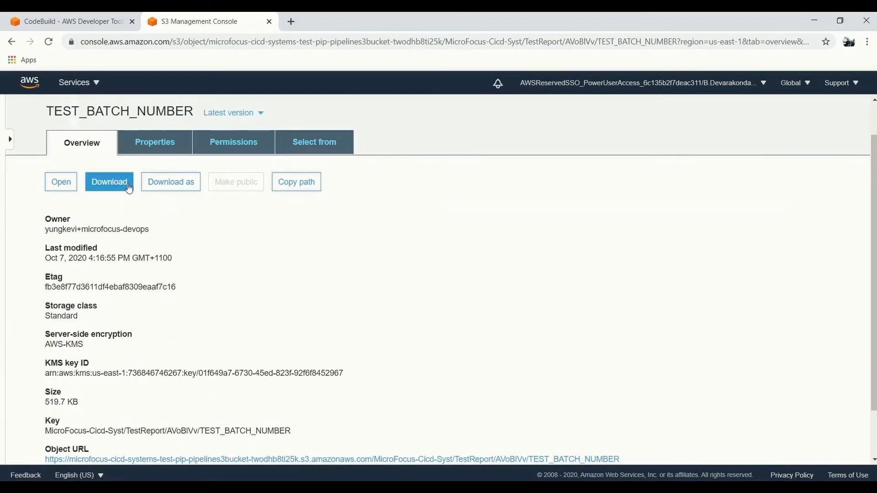
{"action": "left_click", "coordinate": [110, 181]}
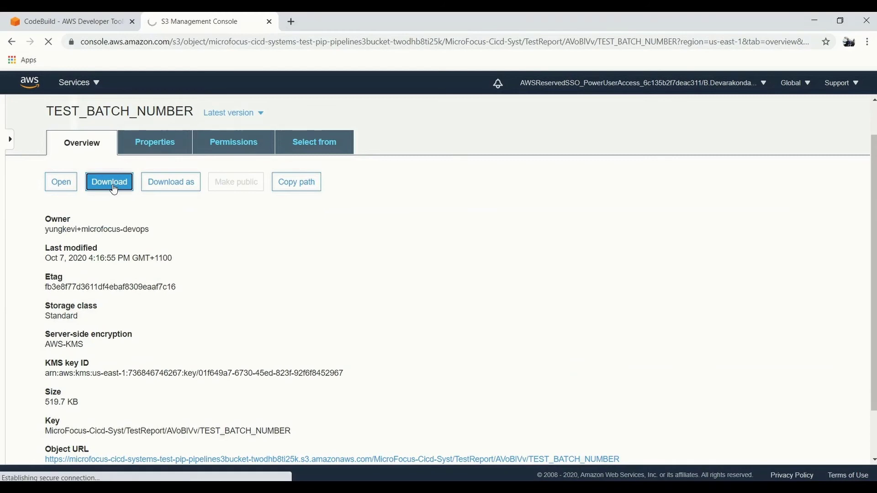
{"action": "left_click", "coordinate": [109, 181]}
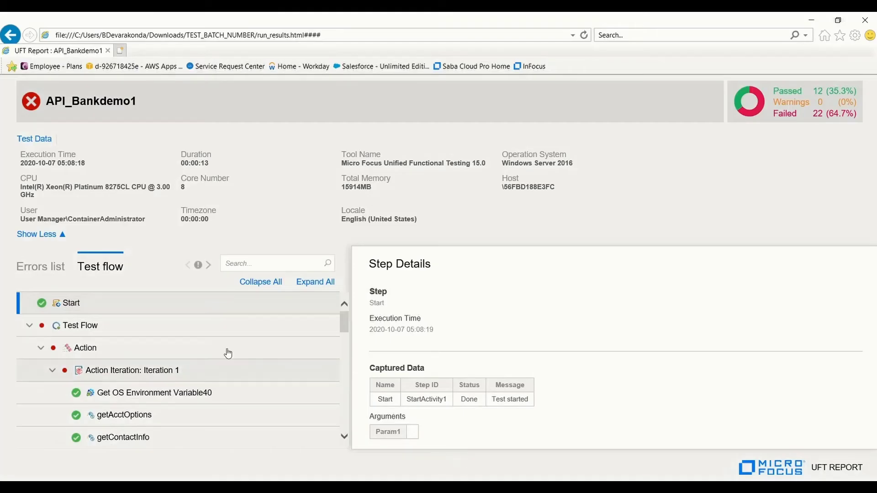
{"action": "mouse_move", "coordinate": [814, 152]}
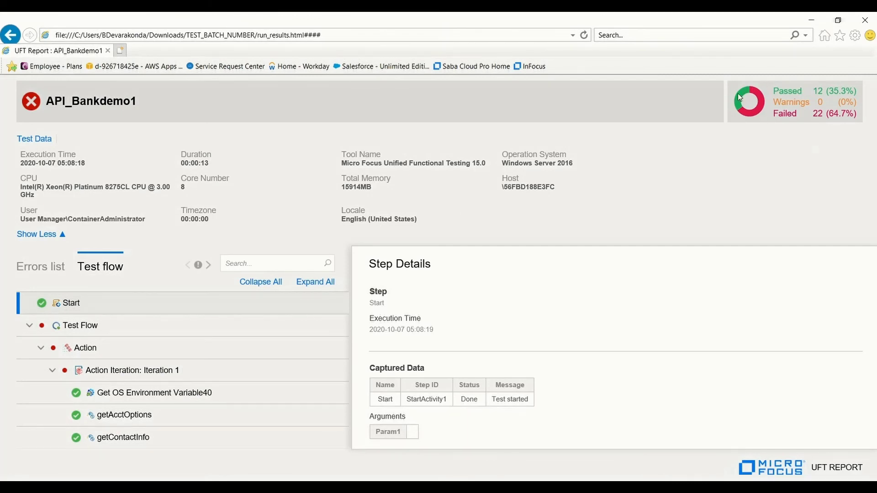
{"action": "mouse_move", "coordinate": [847, 150]}
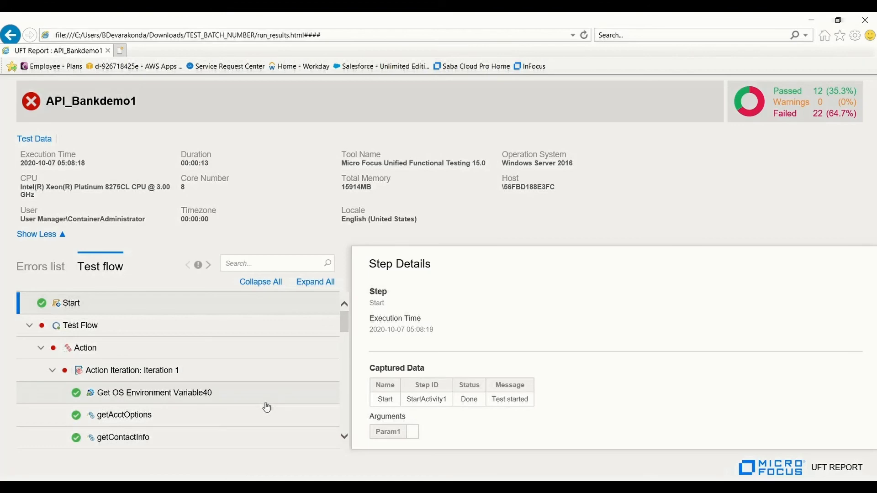
Open the Checkpoint 2 failure details for the getAcctsDetailsHL step.
{"action": "left_click", "coordinate": [129, 387]}
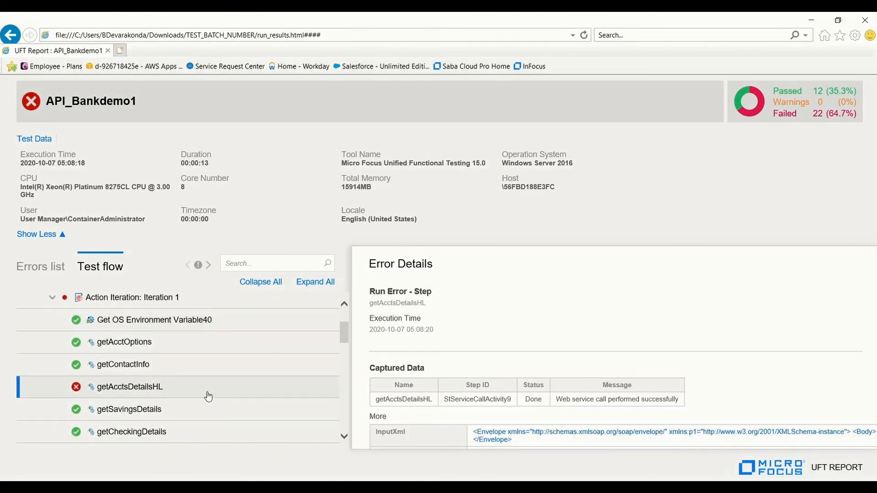
{"action": "scroll", "scroll_direction": "down", "scroll_amount": 3}
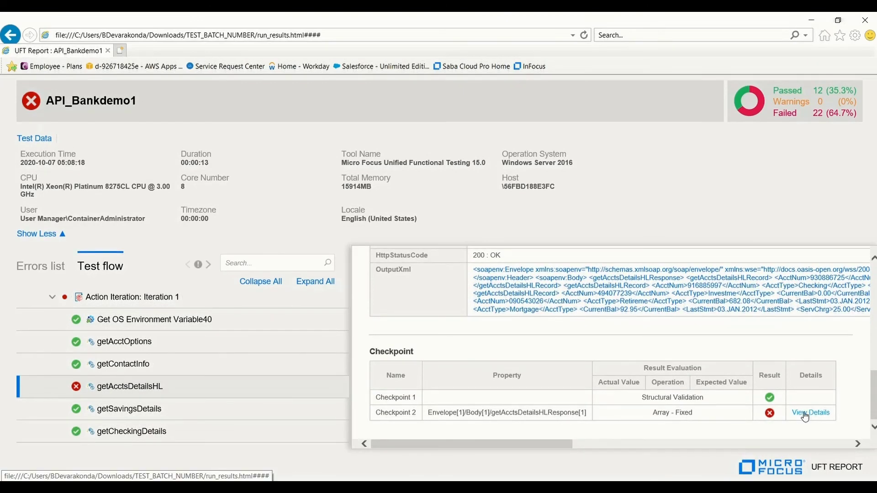
{"action": "left_click", "coordinate": [810, 412]}
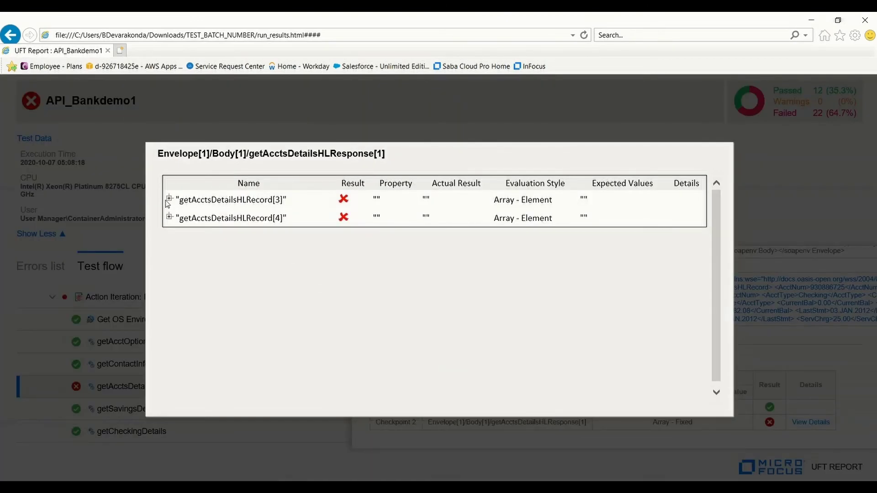
Expand getAcctsDetailsHLRecord[3] and [4] to reveal truncated AcctType values 'Investme' and 'Retireme'.
{"action": "left_click", "coordinate": [169, 199]}
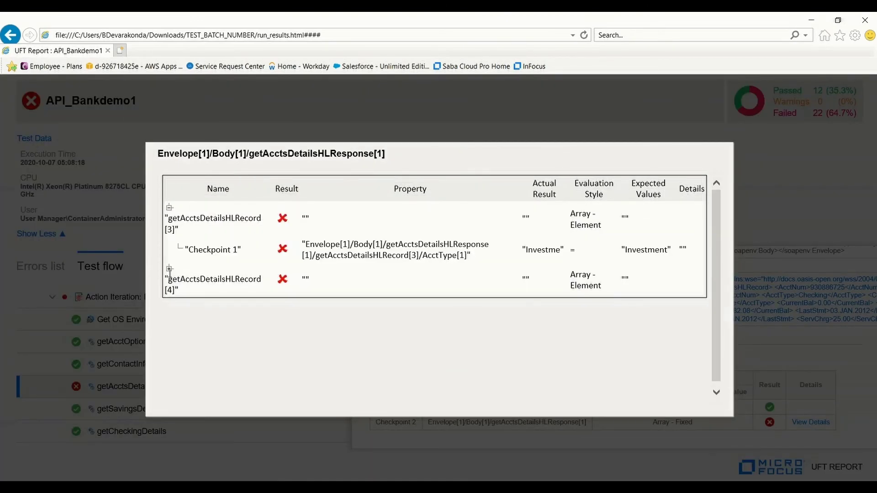
{"action": "left_click", "coordinate": [170, 268]}
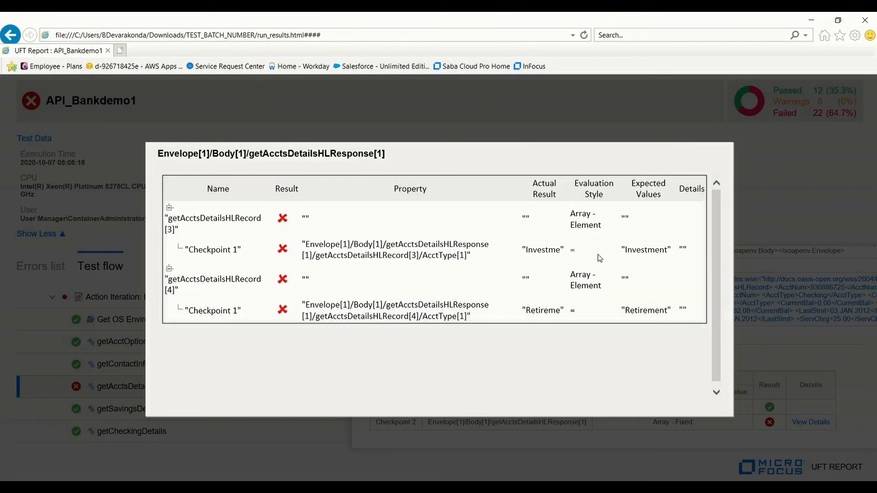